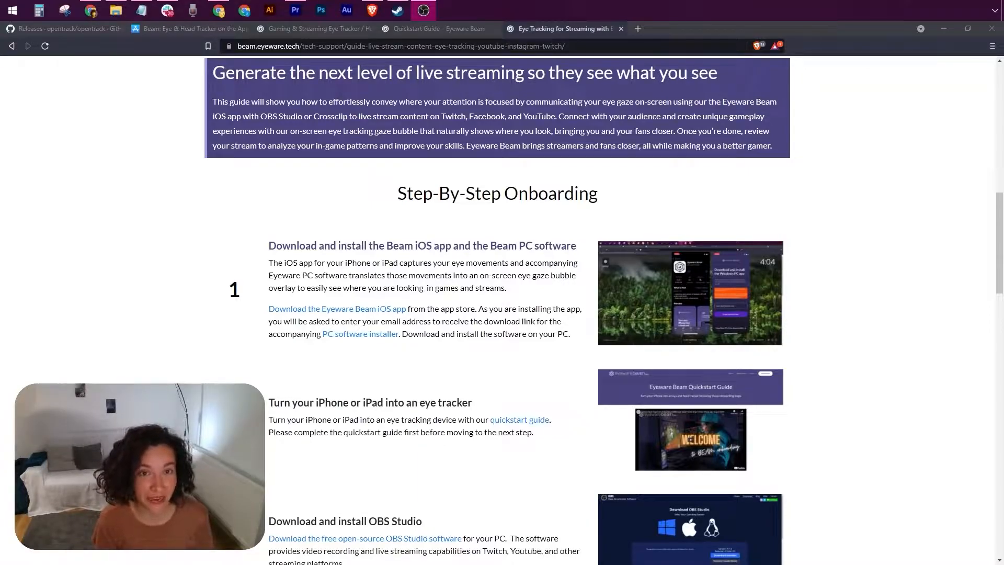
- Scroll the OBS Studio download page down to the Windows installer options
{"action": "scroll", "scroll_direction": "down", "scroll_amount": 3}
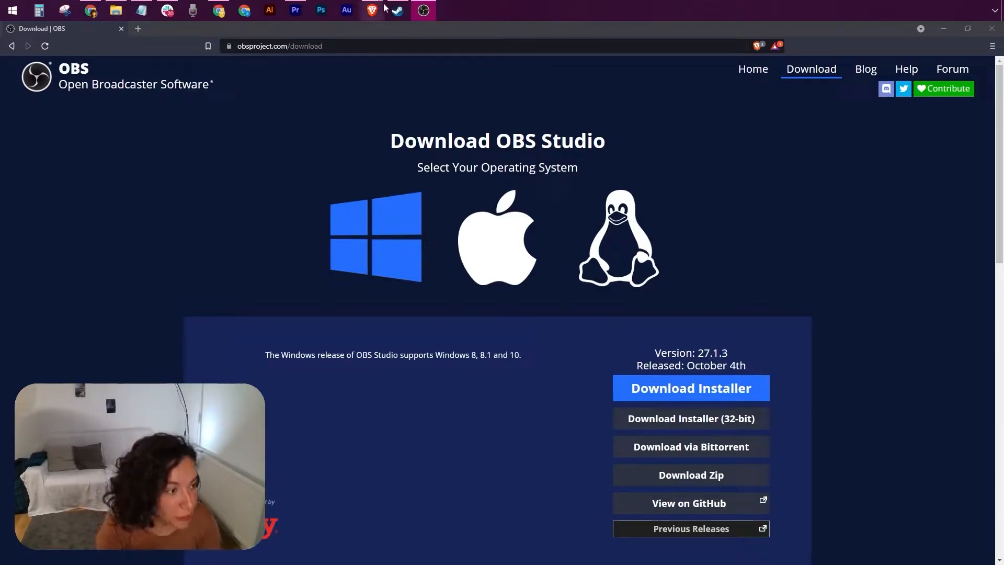
{"action": "mouse_move", "coordinate": [791, 313]}
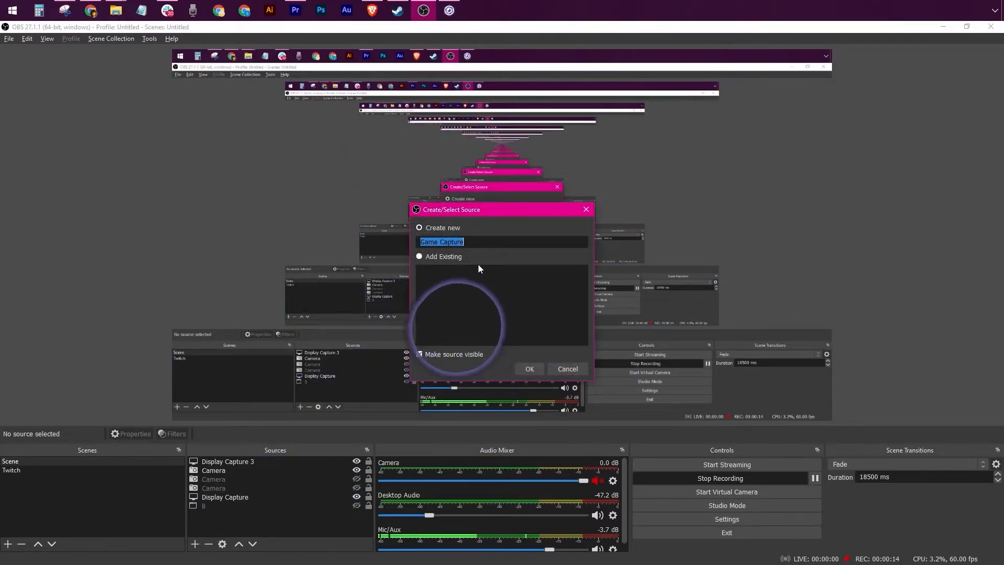
- Create a Game Capture source set to capture the [Beam.exe]: Eyeware Bubble Overlay window
{"action": "left_click", "coordinate": [529, 368]}
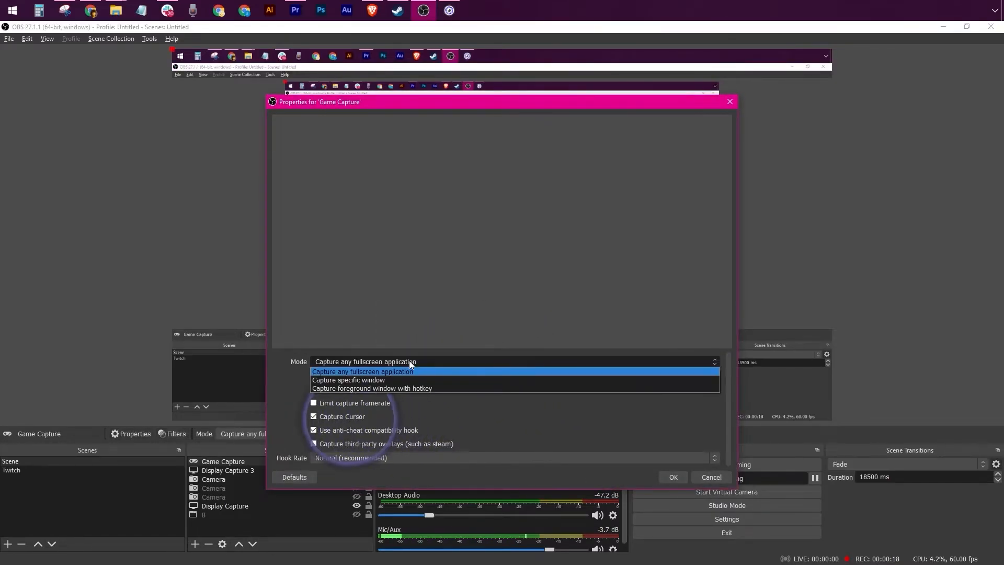
{"action": "left_click", "coordinate": [349, 380]}
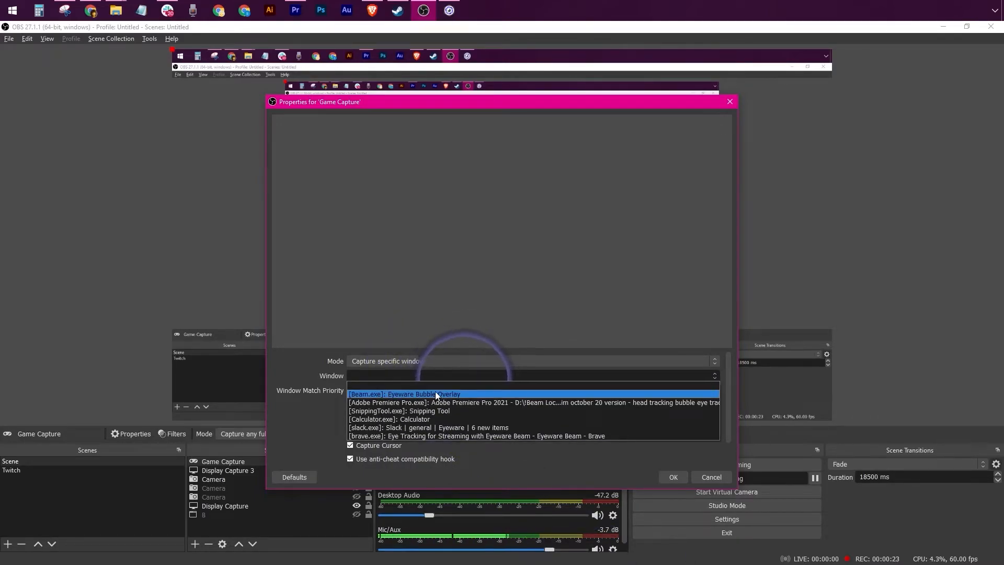
{"action": "left_click", "coordinate": [403, 394]}
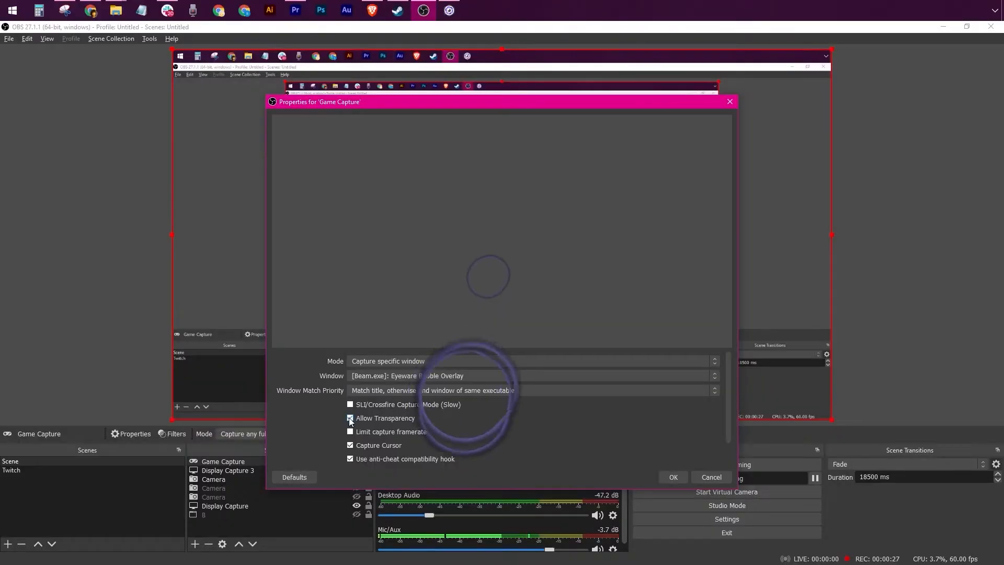